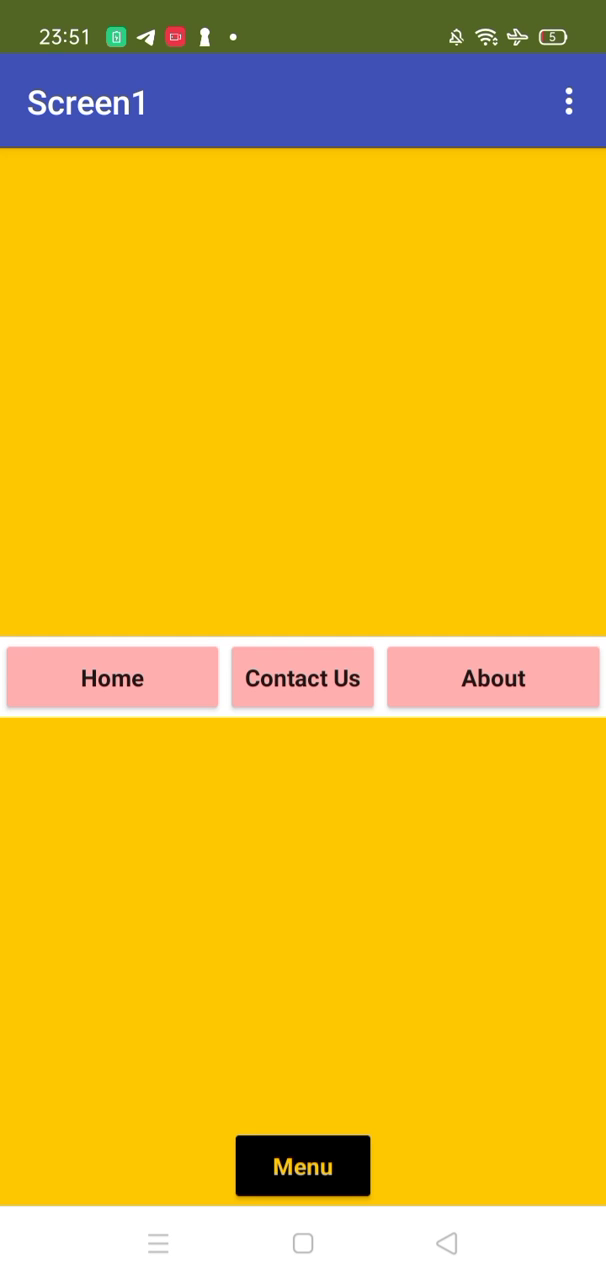
- Choose Home from the open menu so the label reads Home Page and the menu hides
{"action": "left_click", "coordinate": [112, 676]}
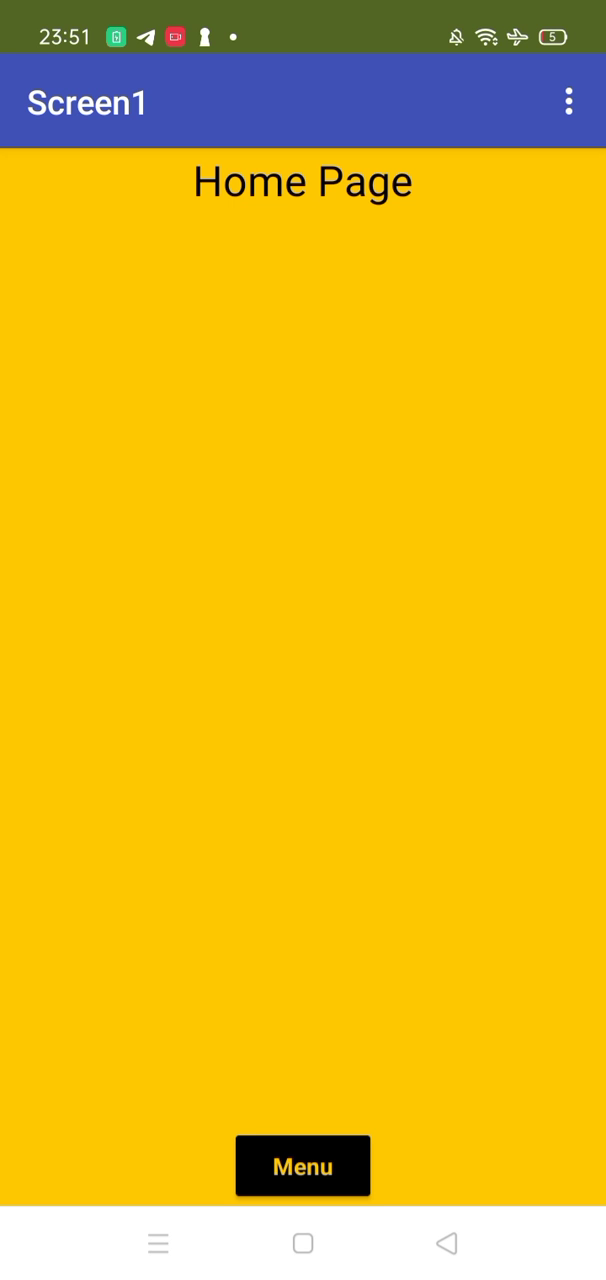
- Reveal the menu and choose About so the label reads About Page
{"action": "left_click", "coordinate": [302, 1164]}
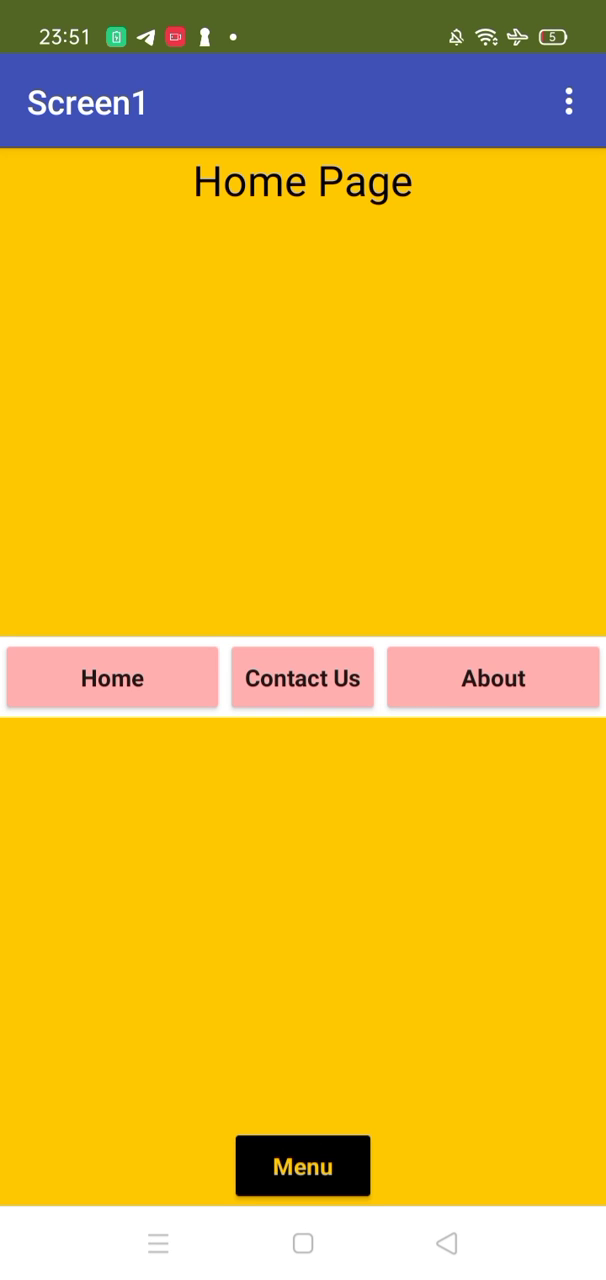
{"action": "left_click", "coordinate": [492, 676]}
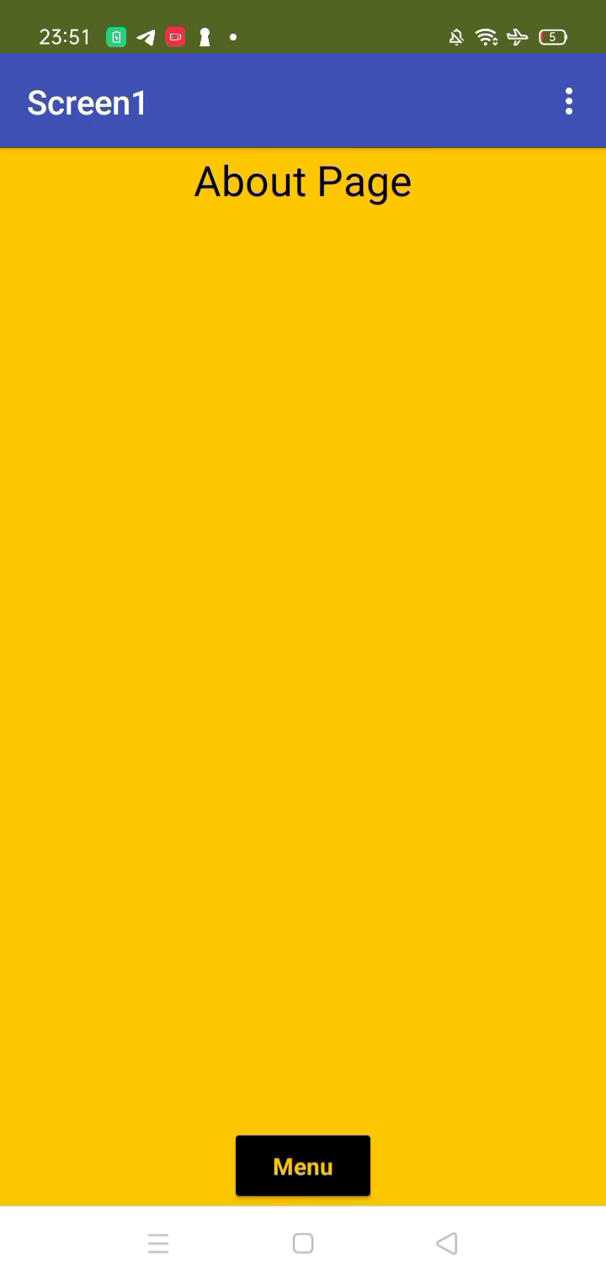
- Bring the menu back and select About again, leaving About Page with the menu visible
{"action": "left_click", "coordinate": [302, 1166]}
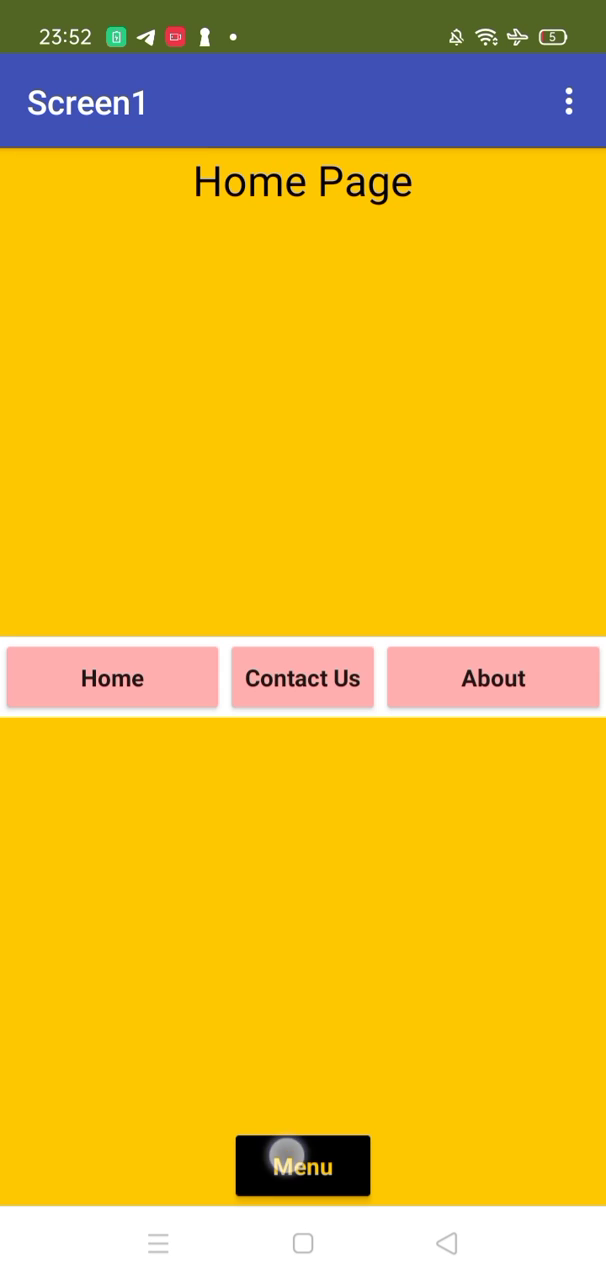
{"action": "left_click", "coordinate": [492, 676]}
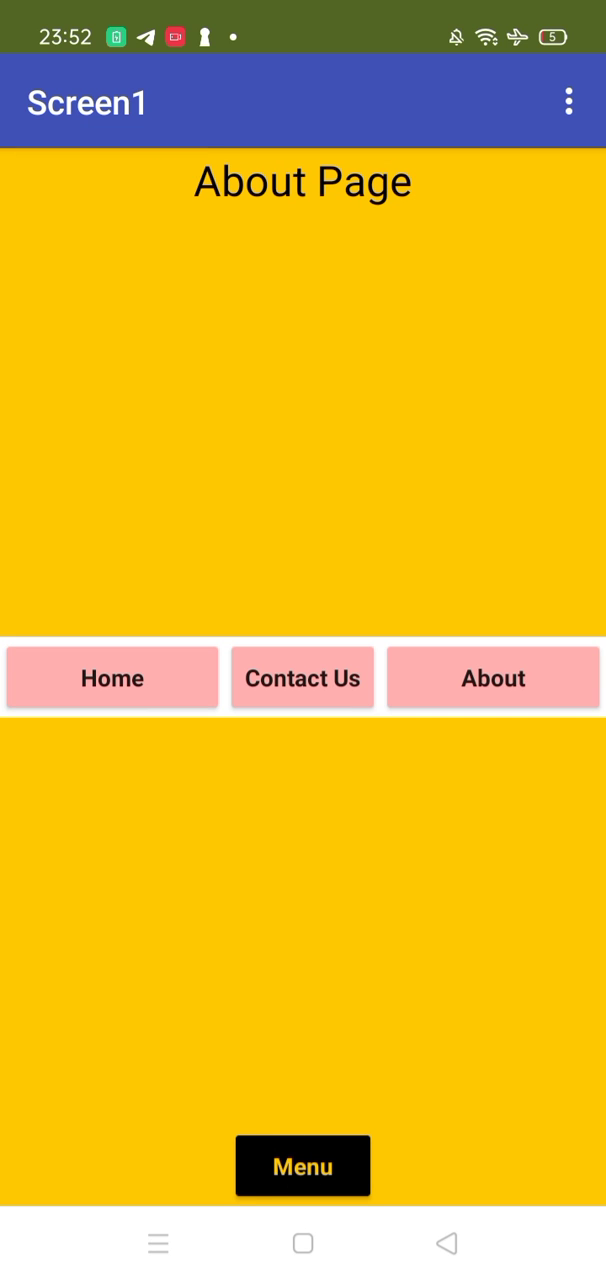